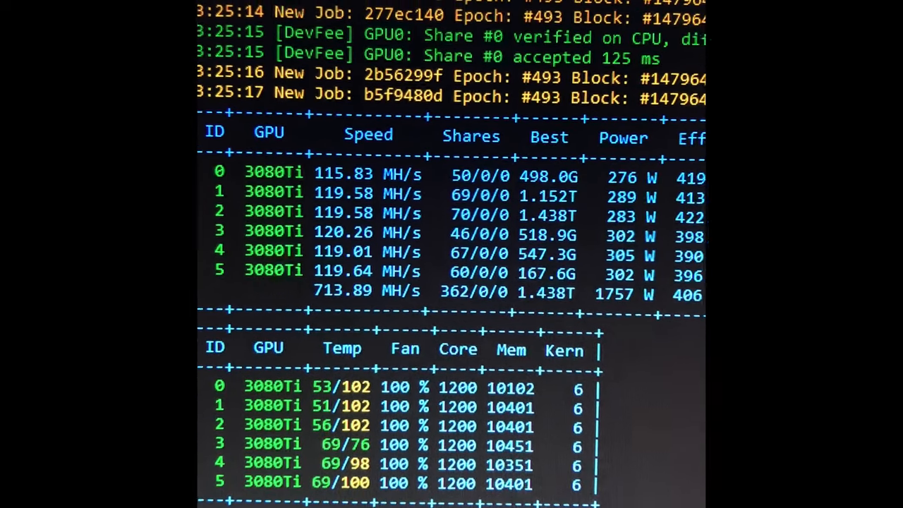
pyautogui.scroll(-3)
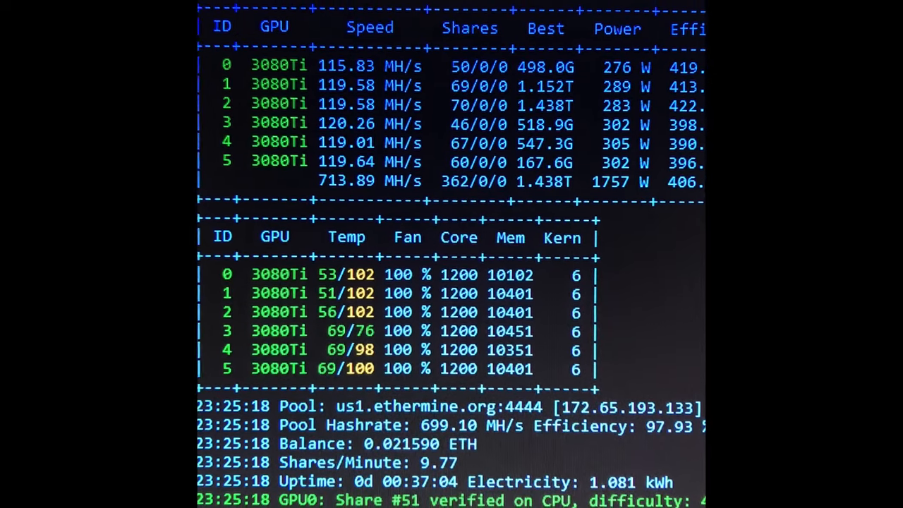
pyautogui.scroll(-3)
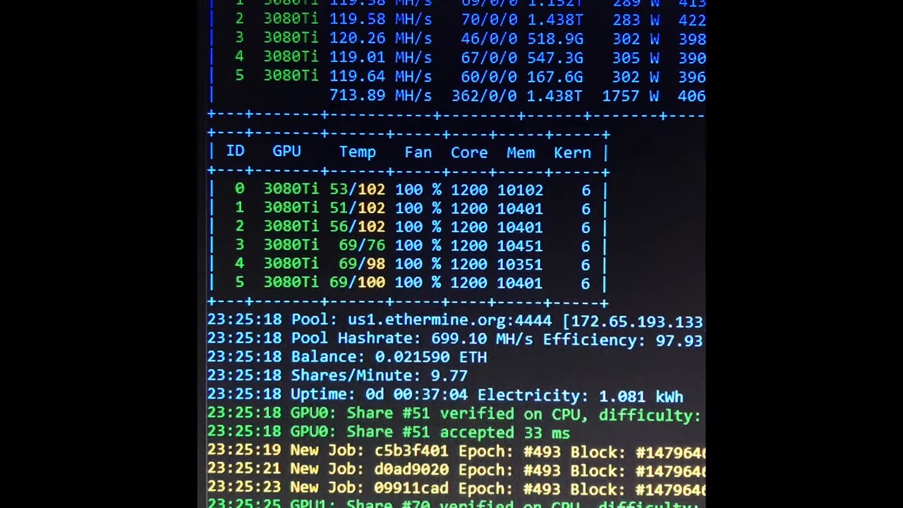
pyautogui.scroll(-3)
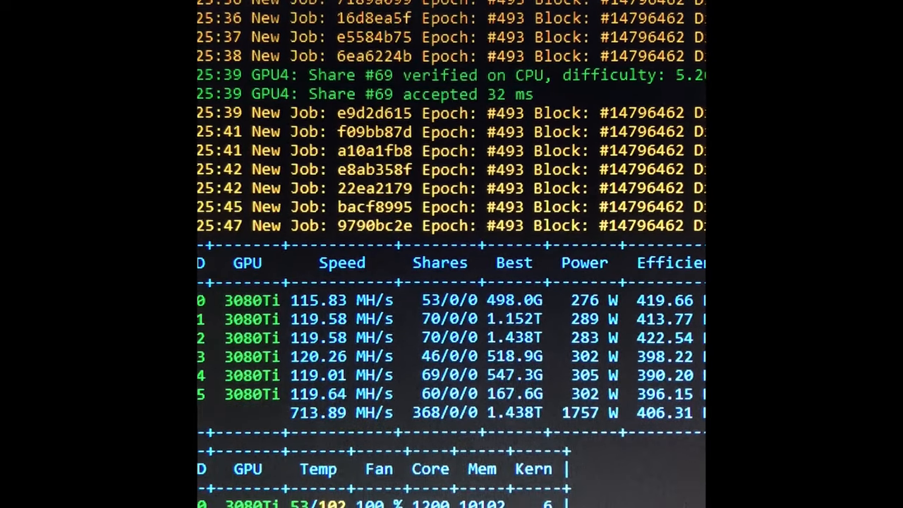
pyautogui.scroll(-3)
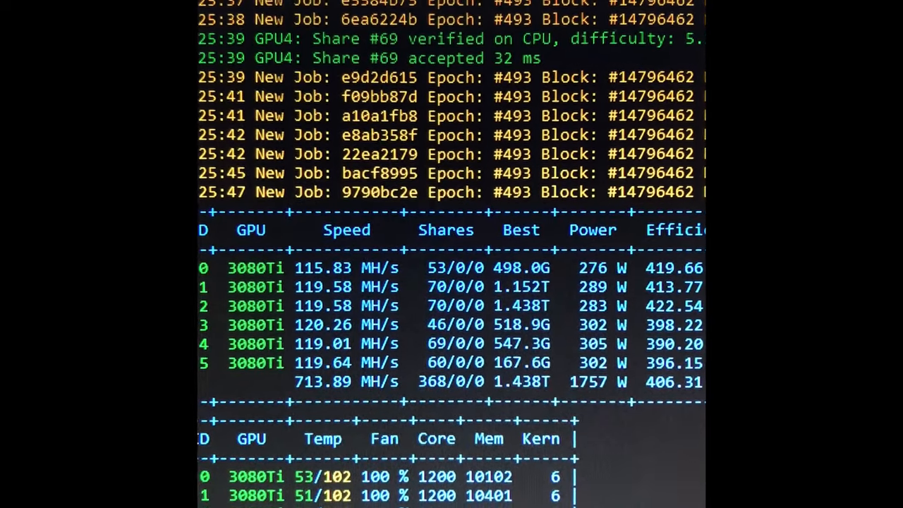
pyautogui.scroll(-3)
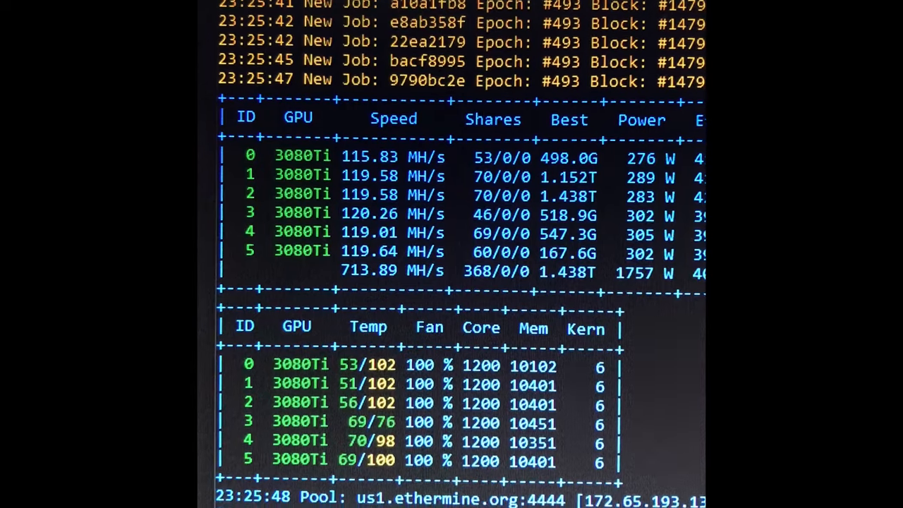
pyautogui.scroll(-3)
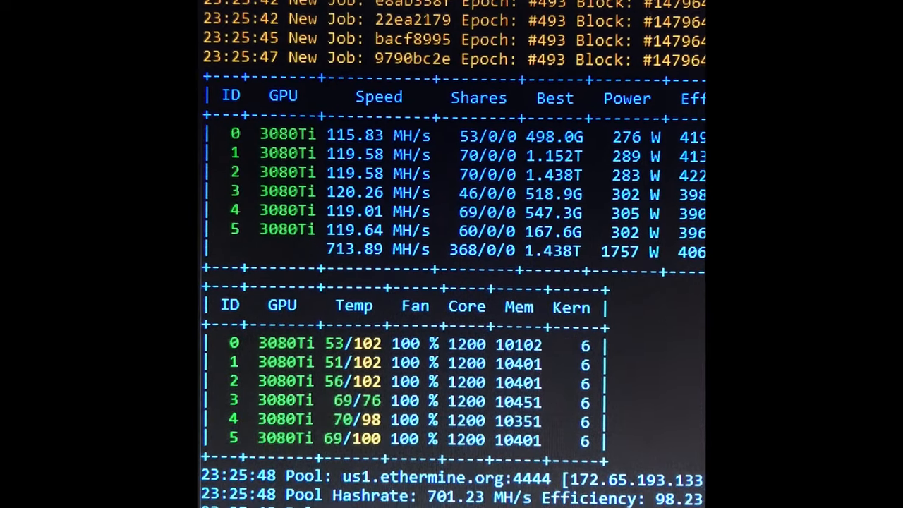
pyautogui.scroll(-3)
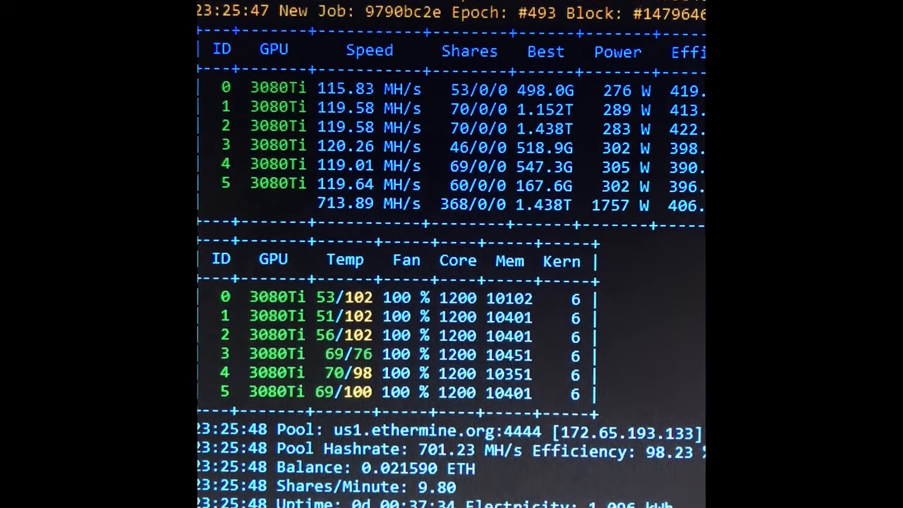